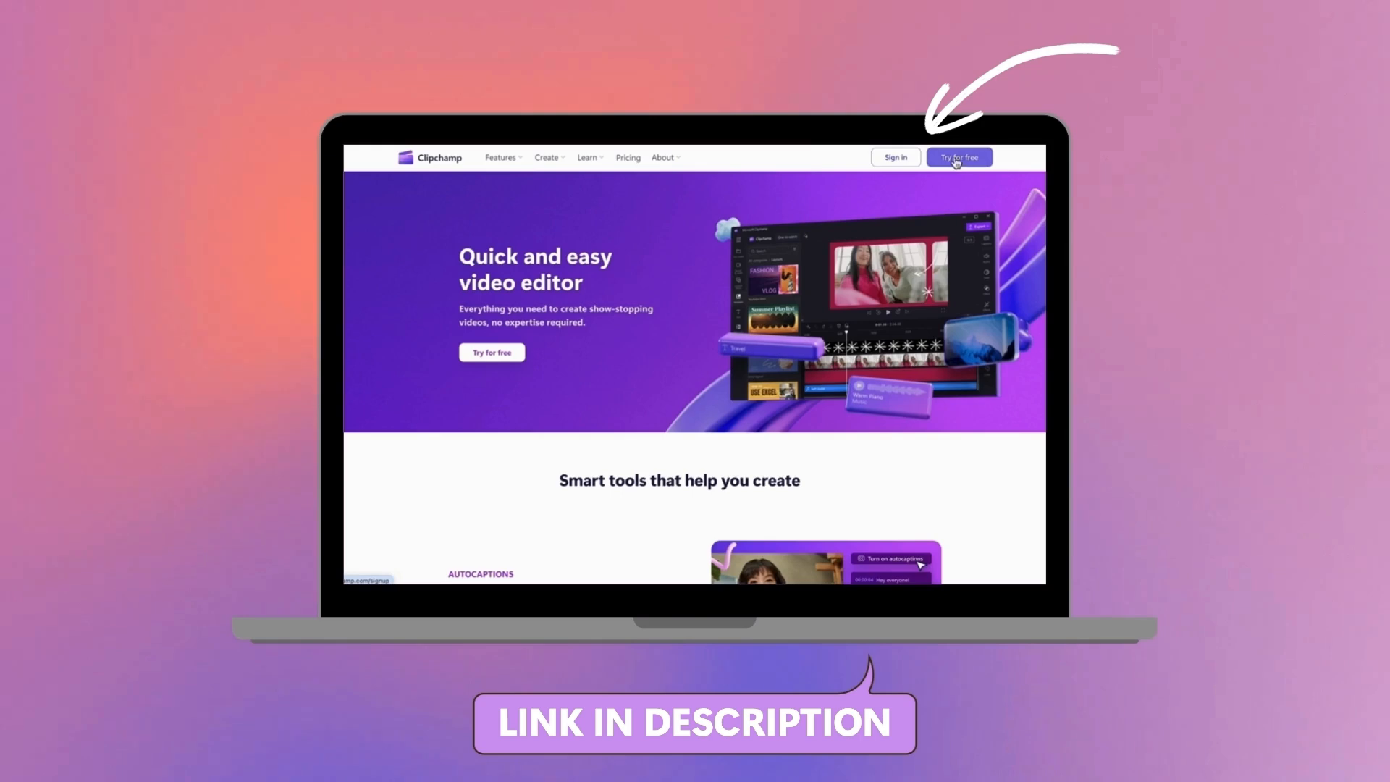
Step: Launch the Clipchamp editor from the website with a new, empty project
left_click(959, 157)
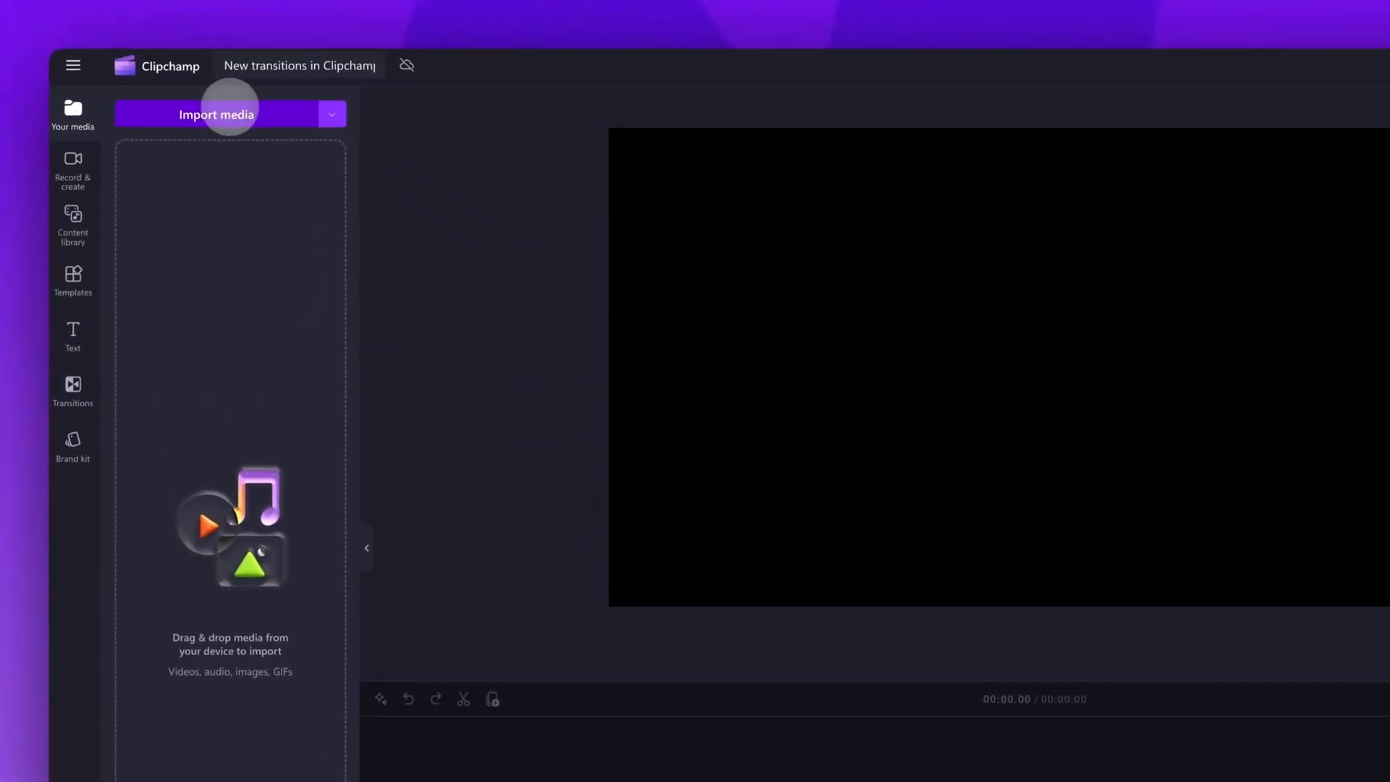
Step: Import My video 1–4.mp4 into the project's media library
left_click(217, 114)
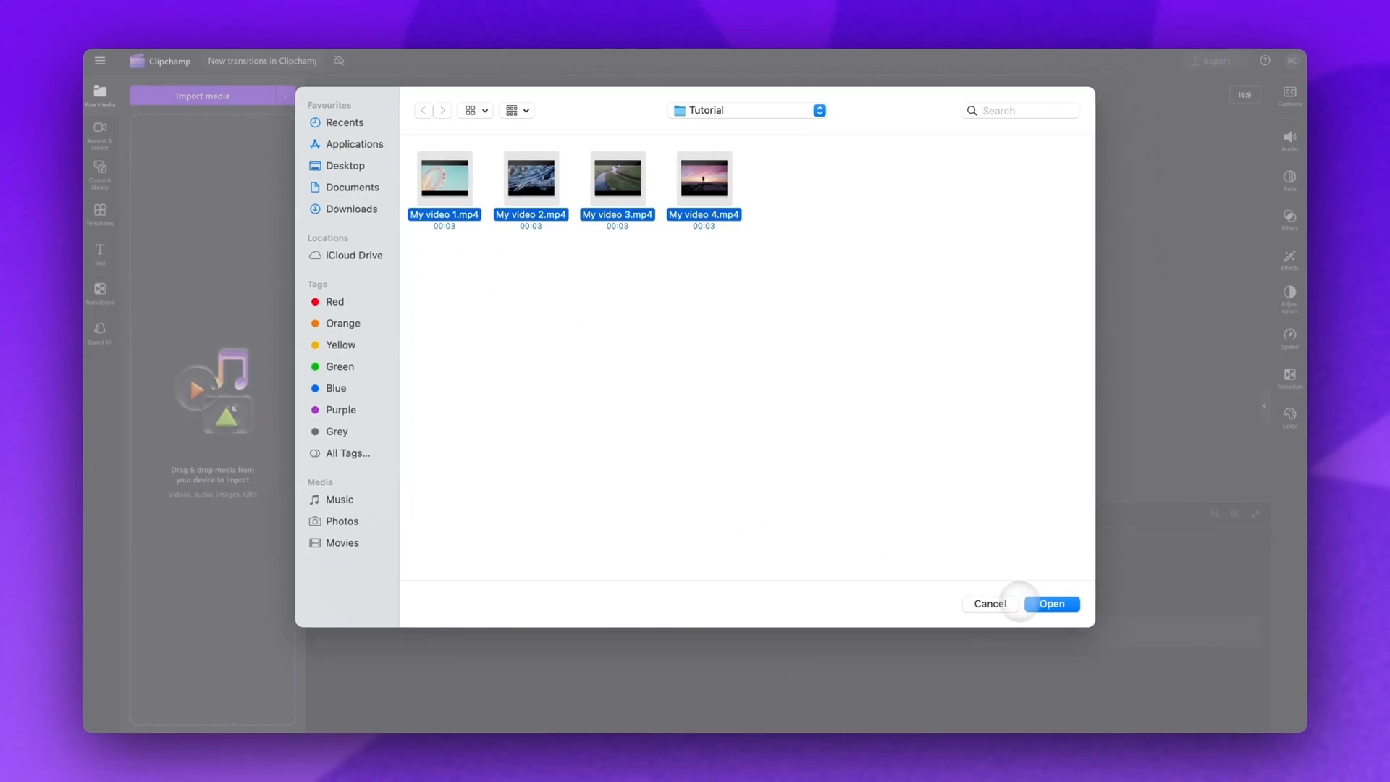
left_click(1052, 604)
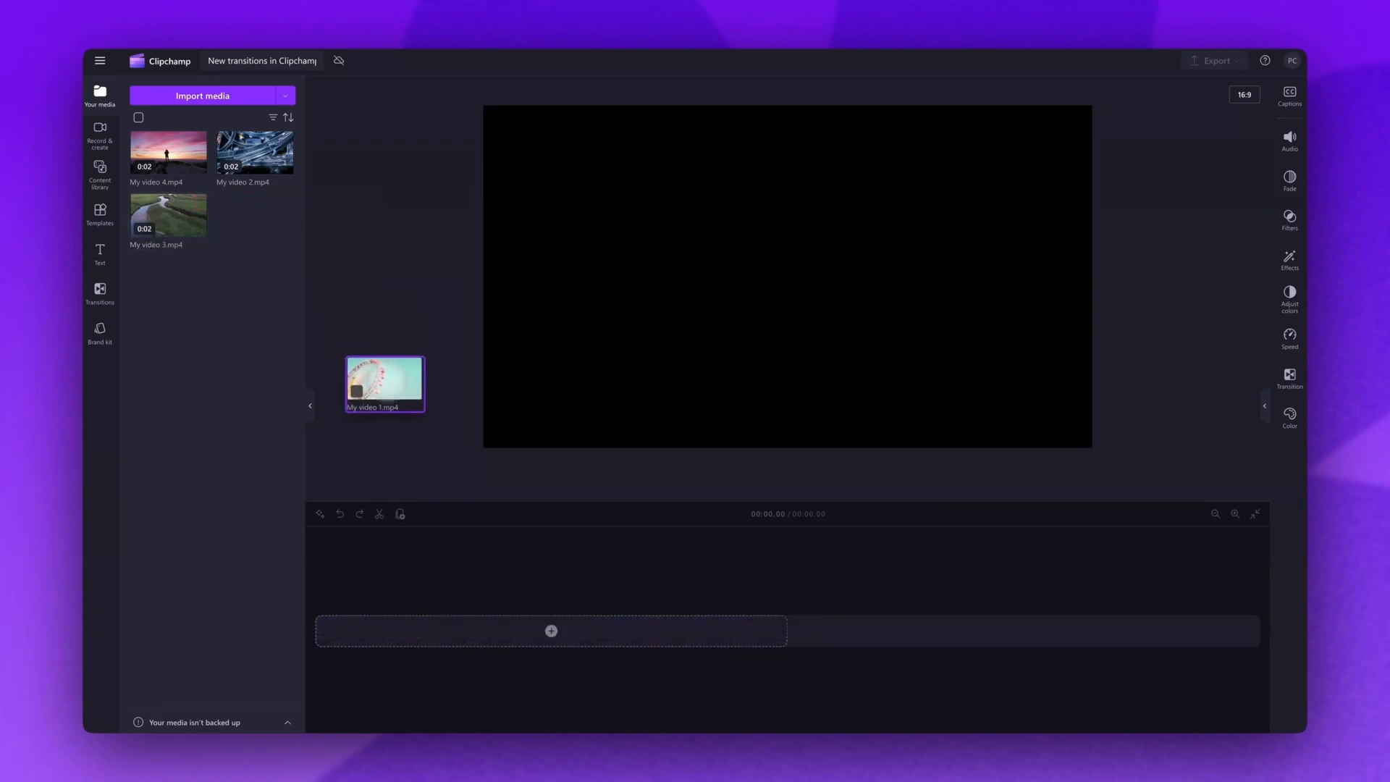
Step: Place the four clips back to back on the timeline, ferris wheel clip first
left_click_drag(384, 383, 549, 632)
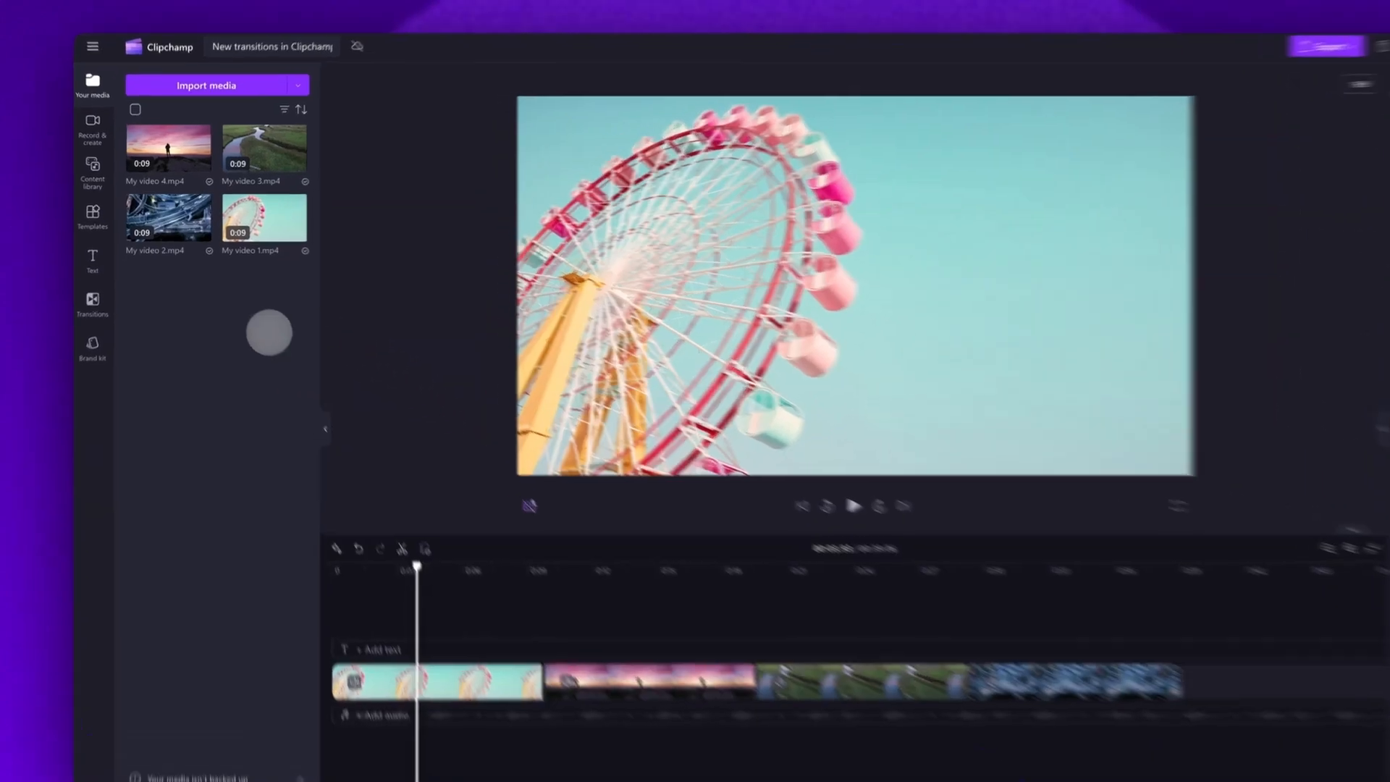
Step: Browse the Transitions library, scrolling through its transition categories
left_click(92, 305)
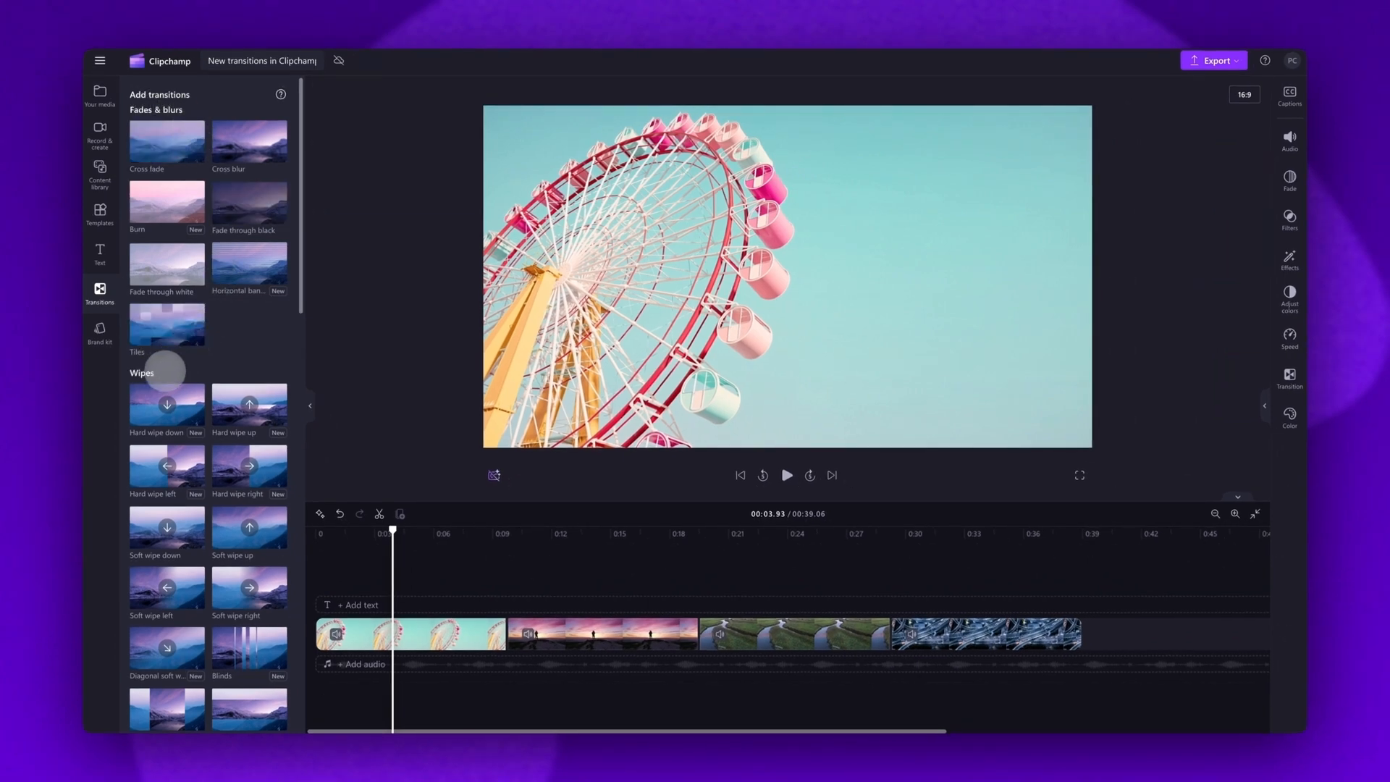
scroll("down", 3)
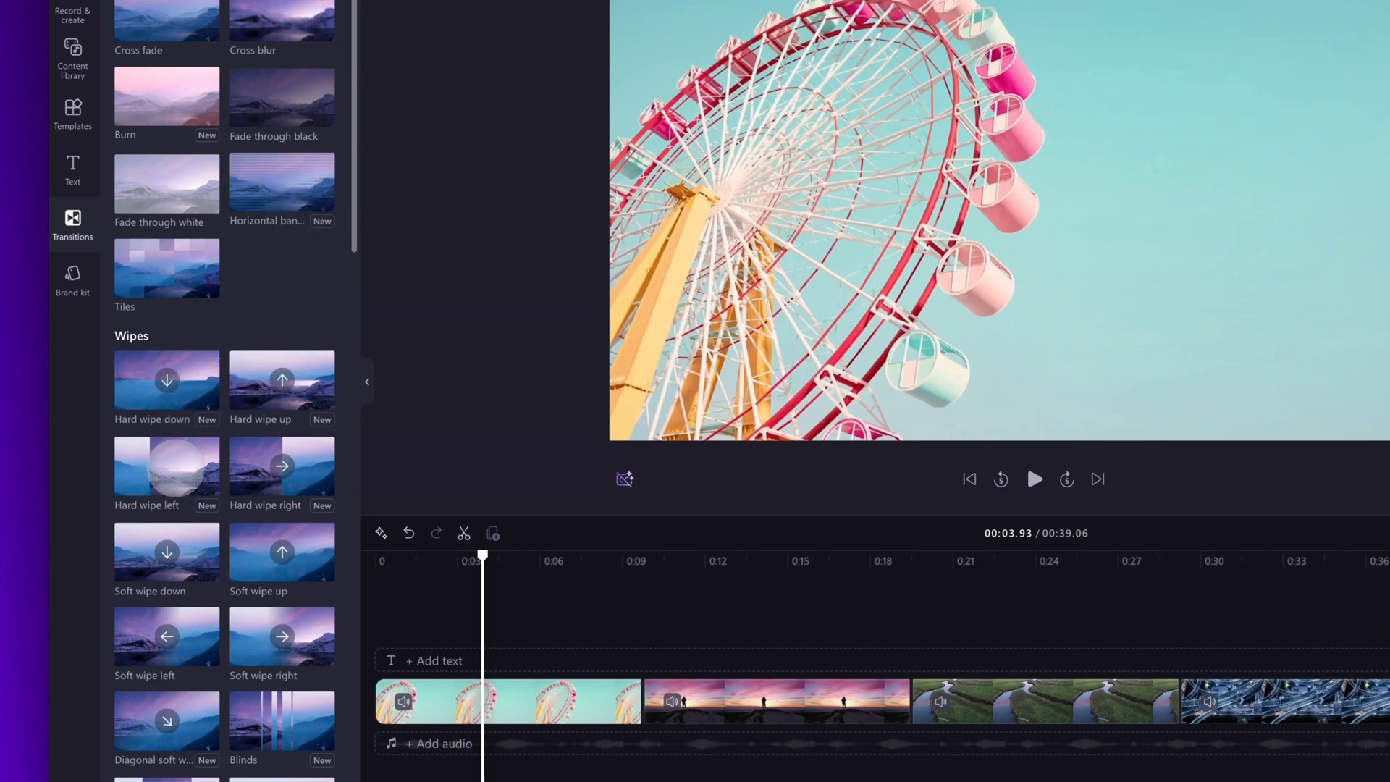
scroll("down", 3)
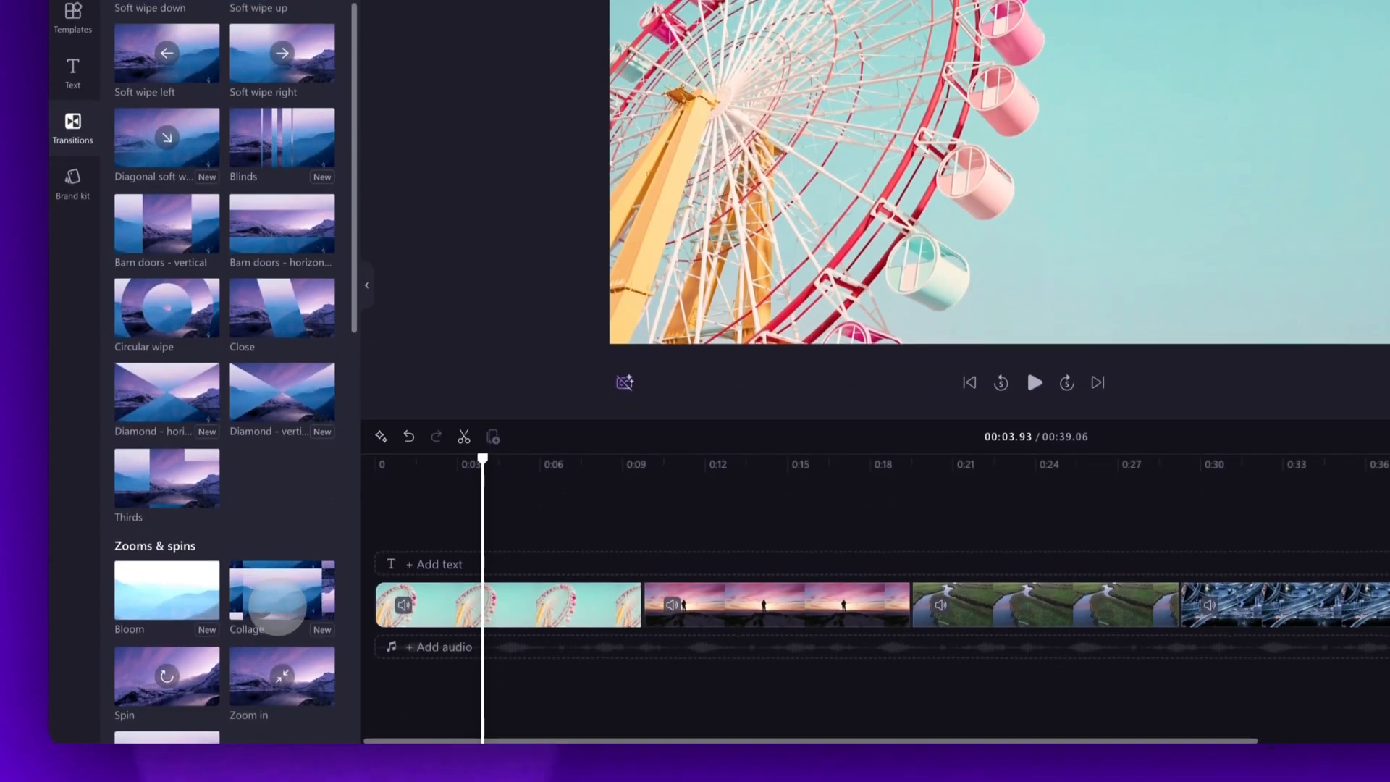
scroll("down", 3)
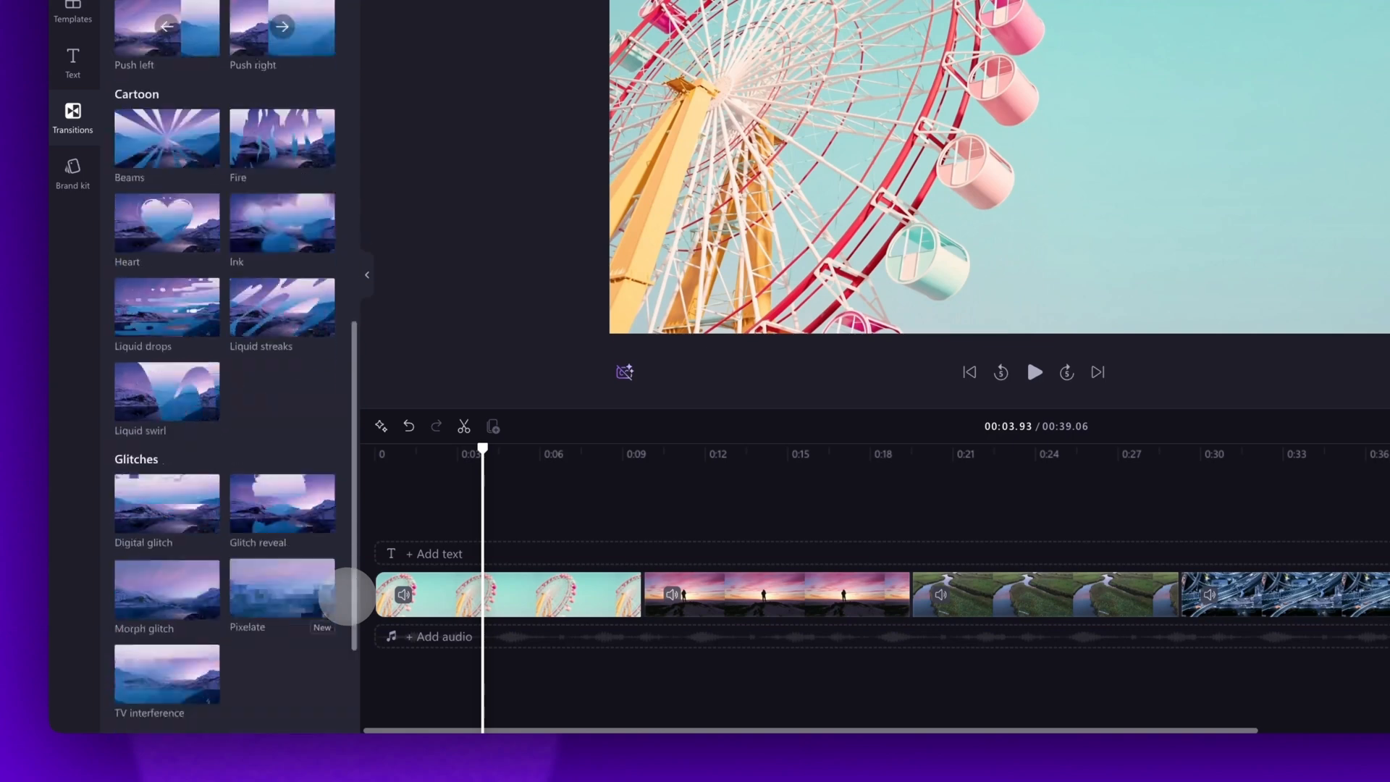
scroll("down", 3)
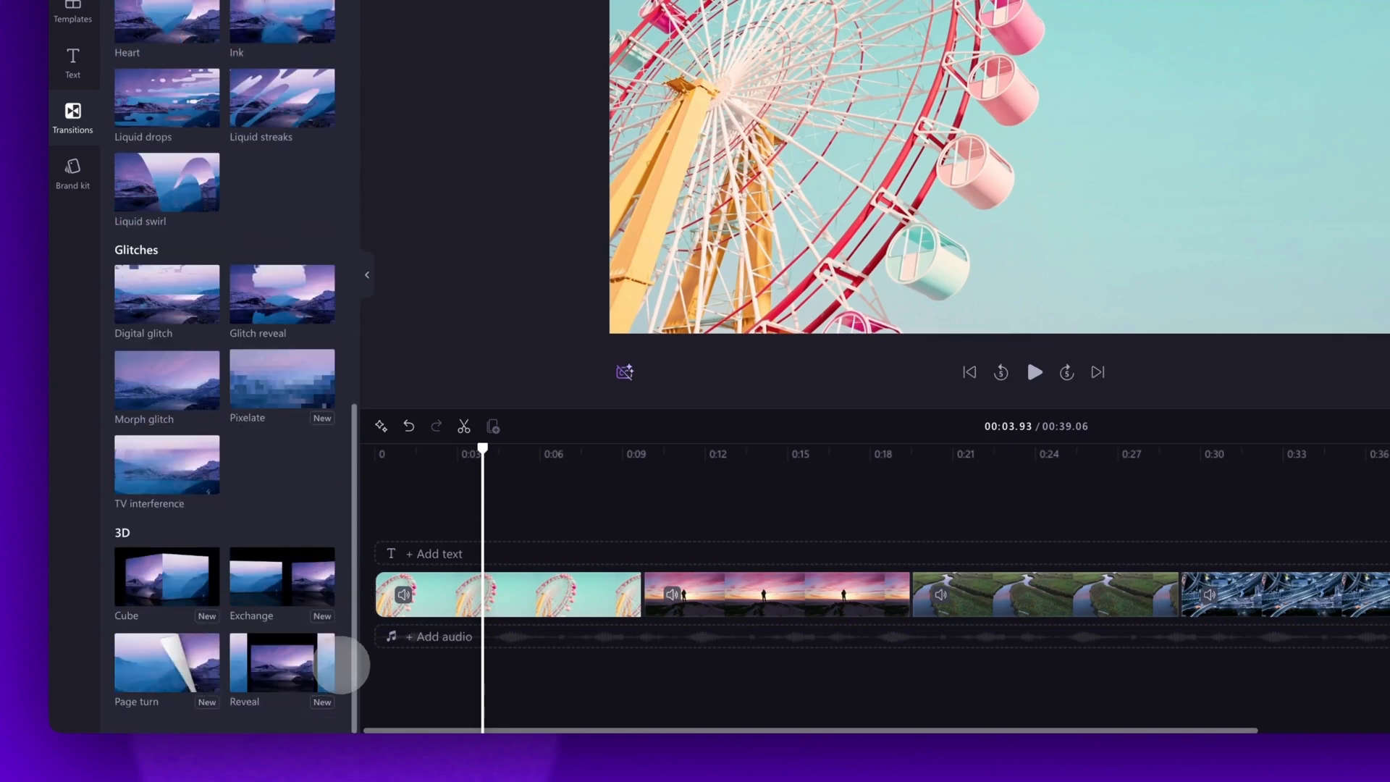
scroll("down", 3)
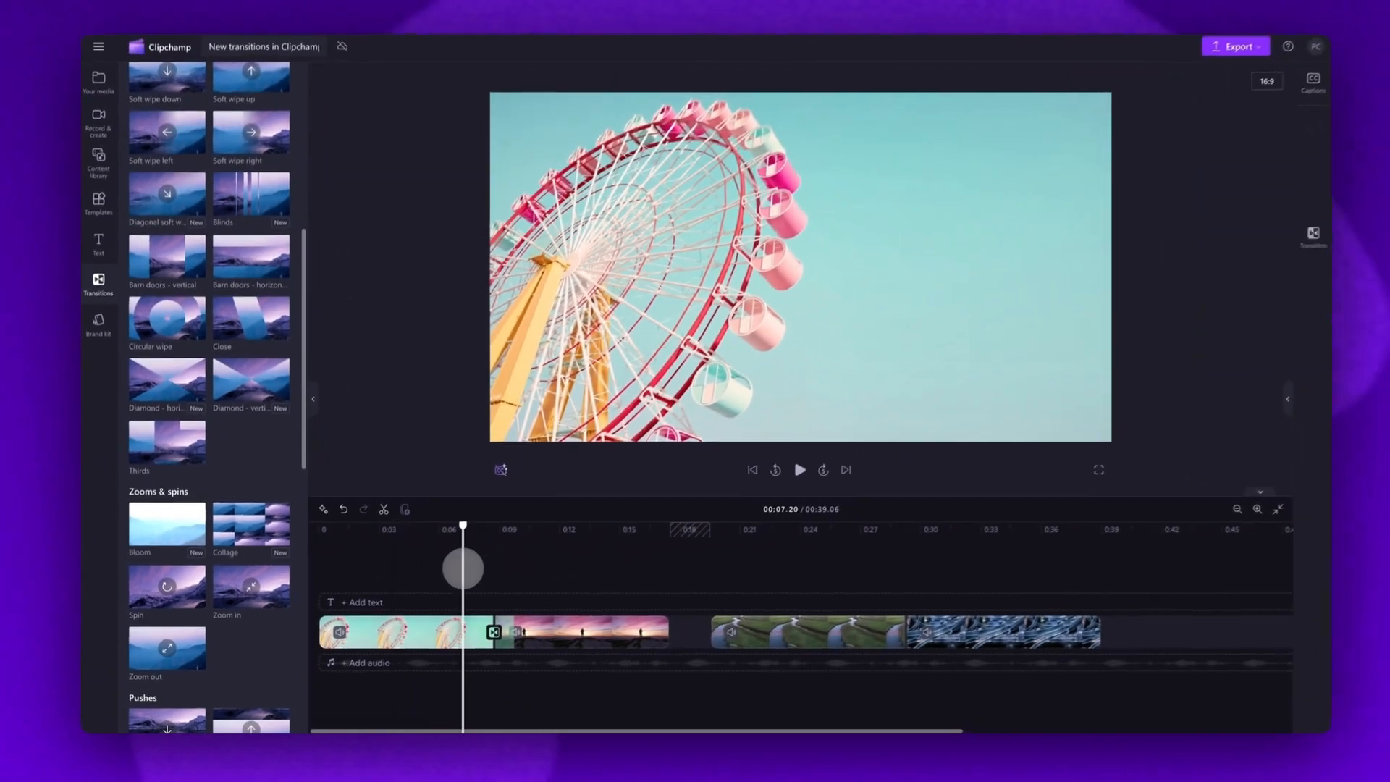
Step: Add a transition at the join between the ferris wheel and sunset clips
left_click(798, 470)
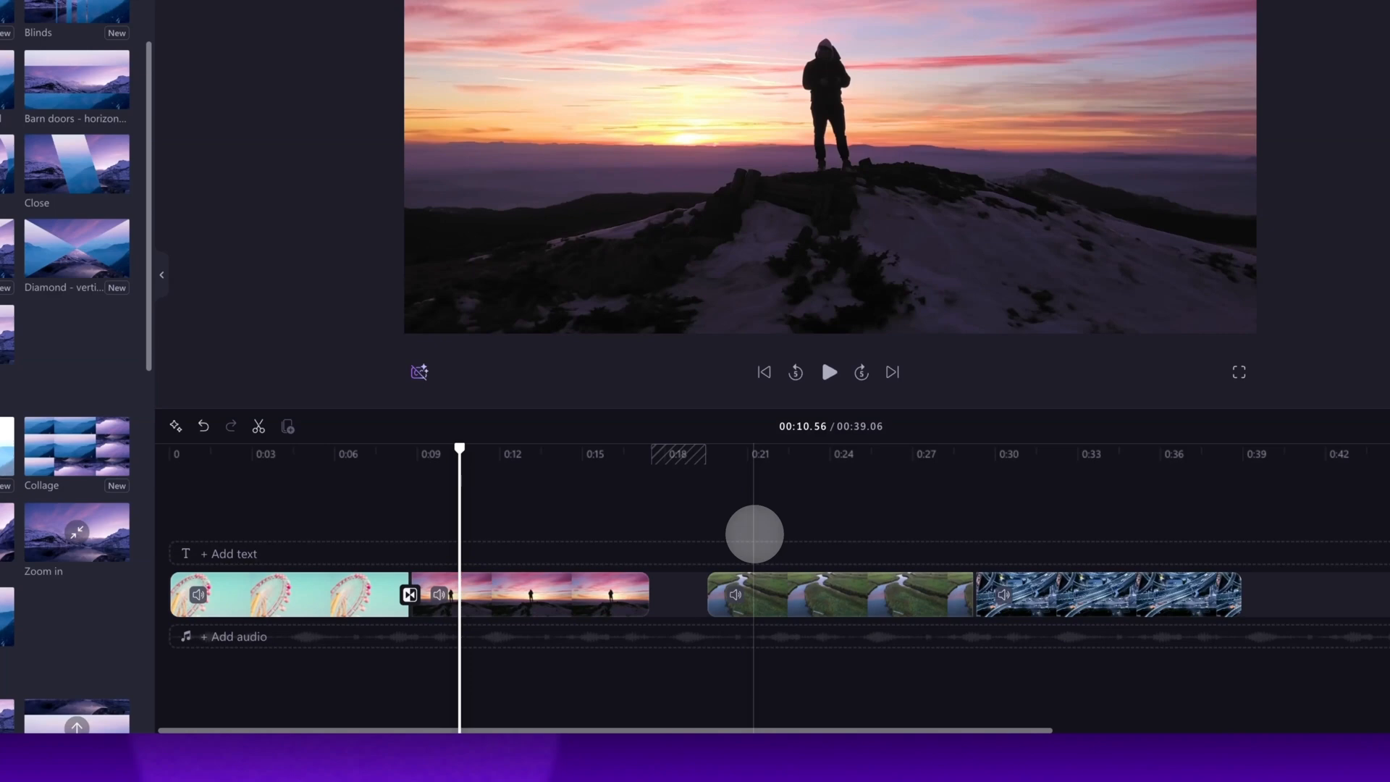
mouse_move(679, 595)
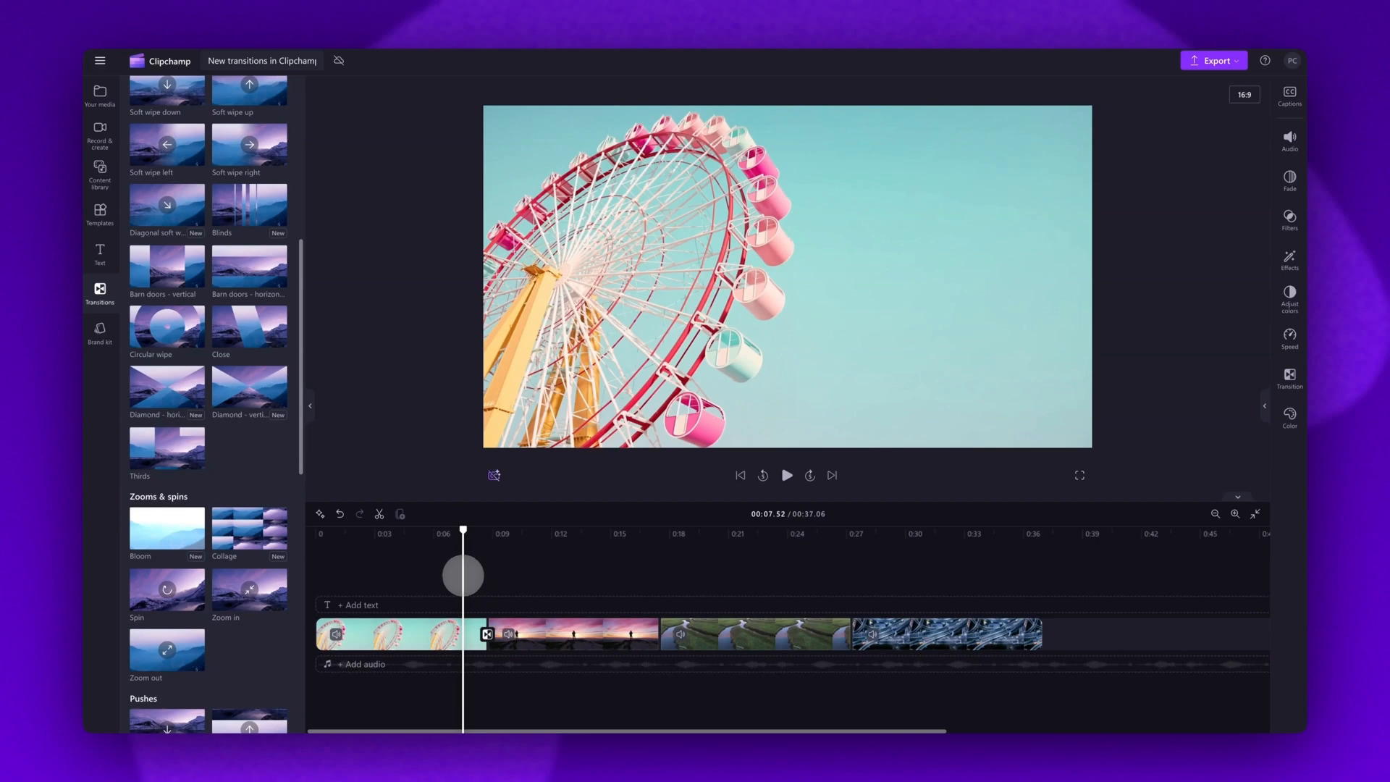
Step: Apply the Pixelate transition to the join between the sunset and green road clips
left_click(783, 474)
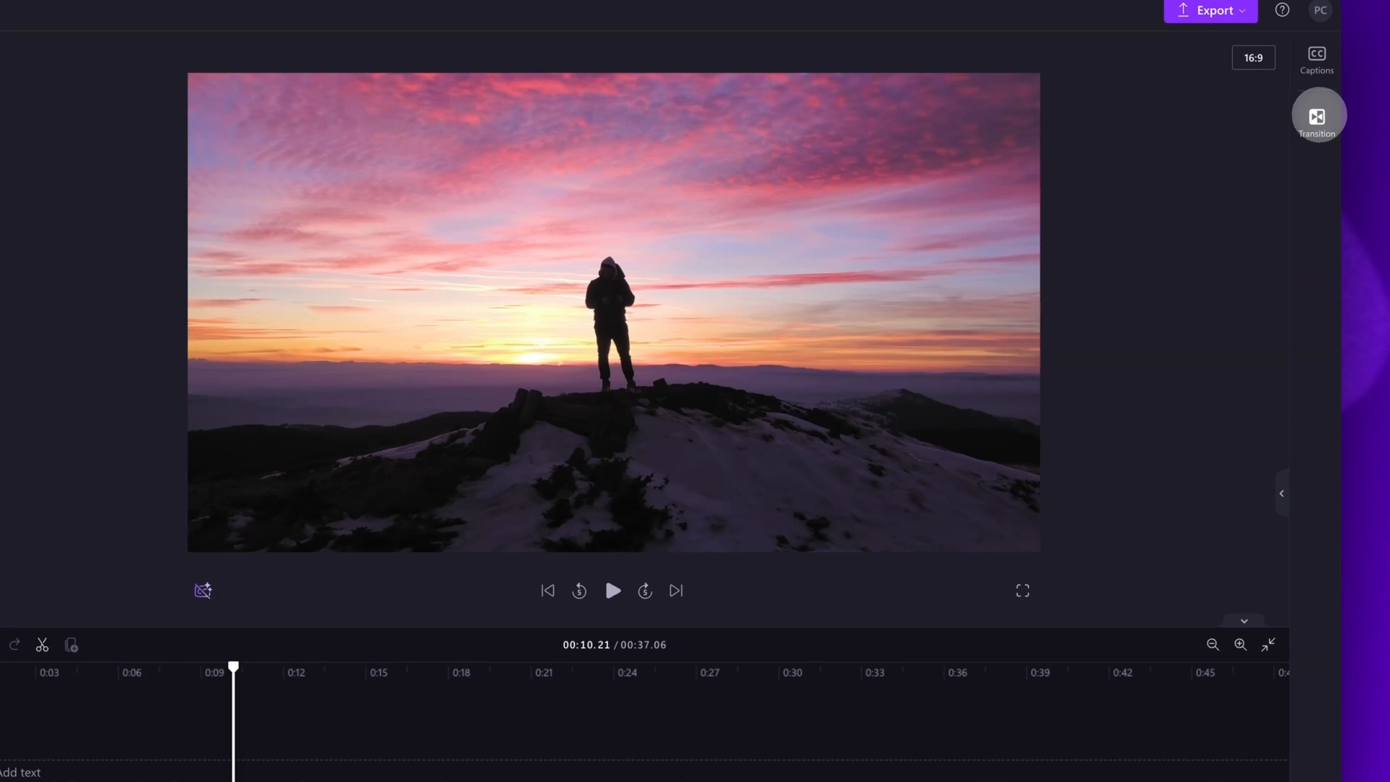
left_click(1316, 115)
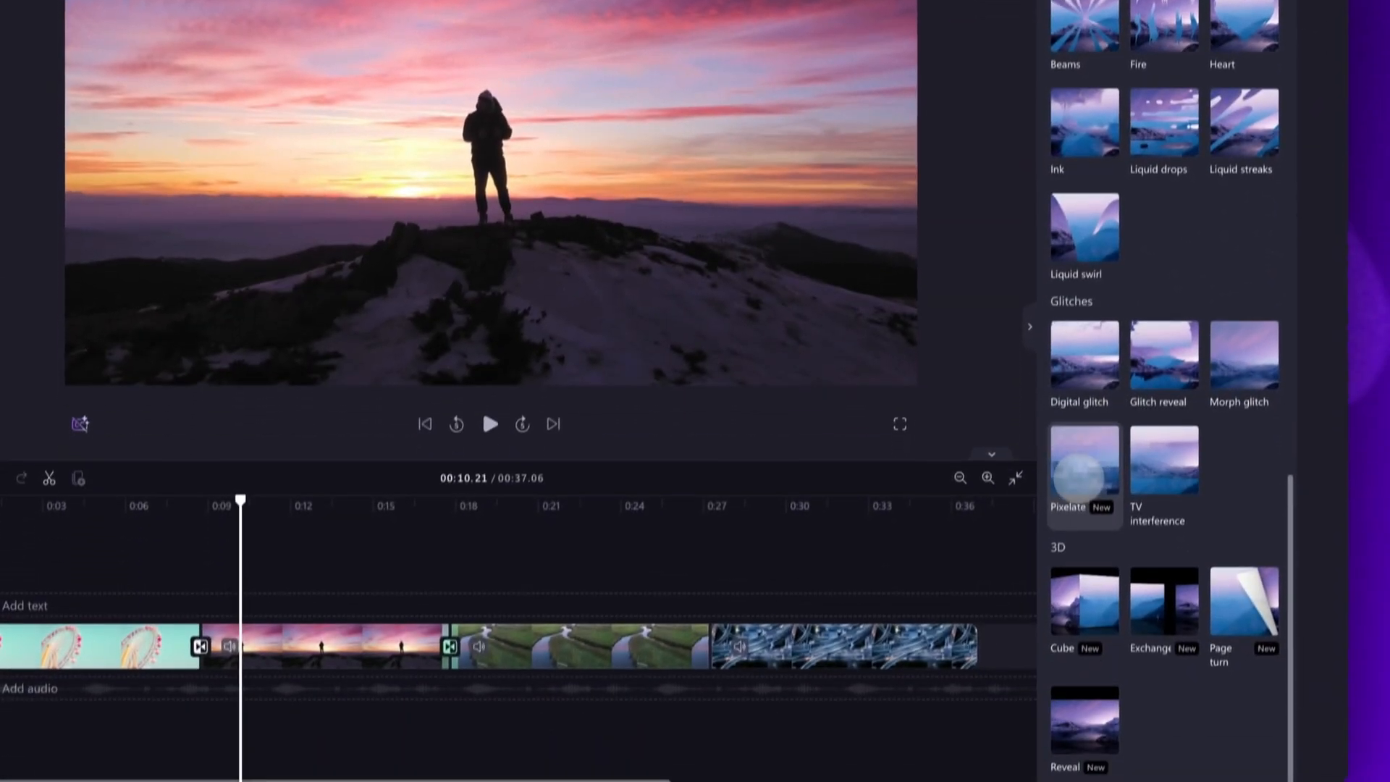
left_click(1083, 461)
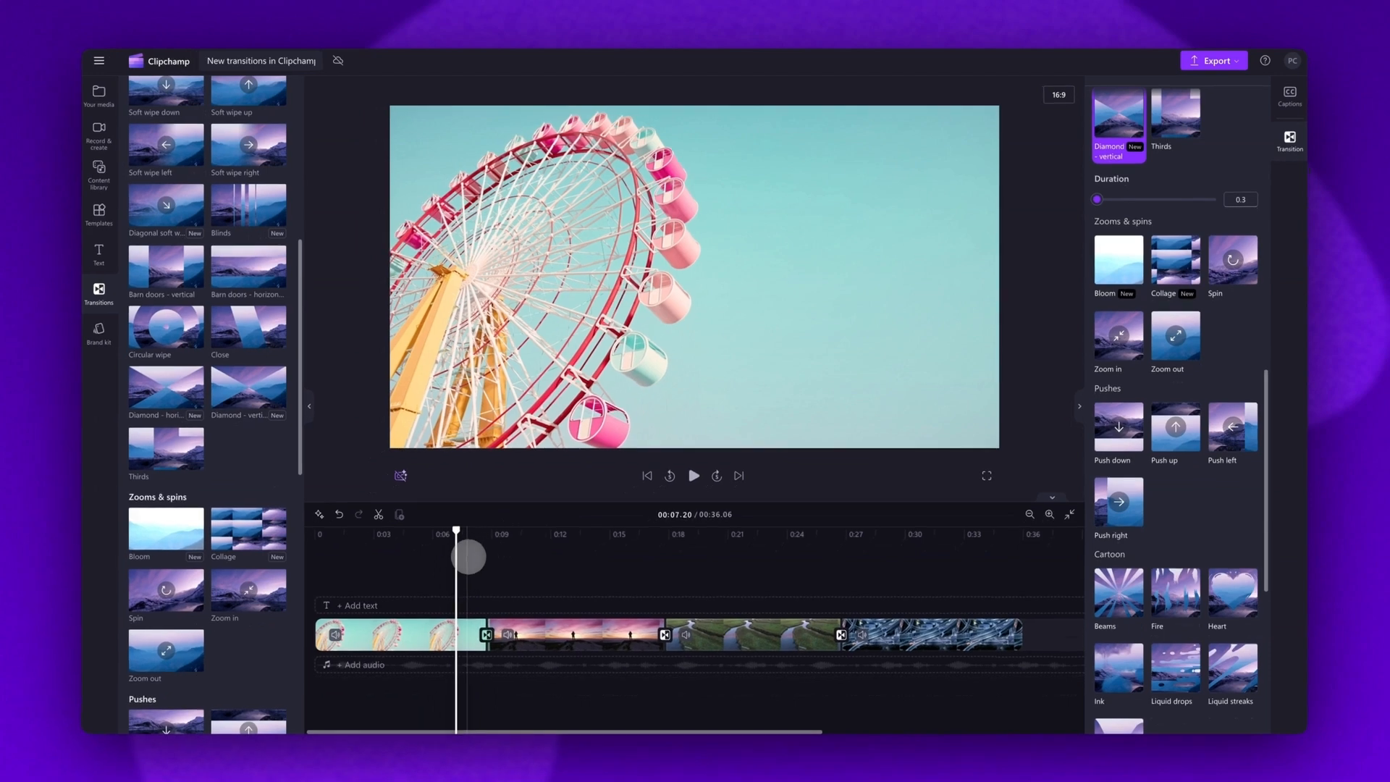
Step: Lengthen the Diamond - vertical transition to 1.6 seconds and preview it
left_click(694, 475)
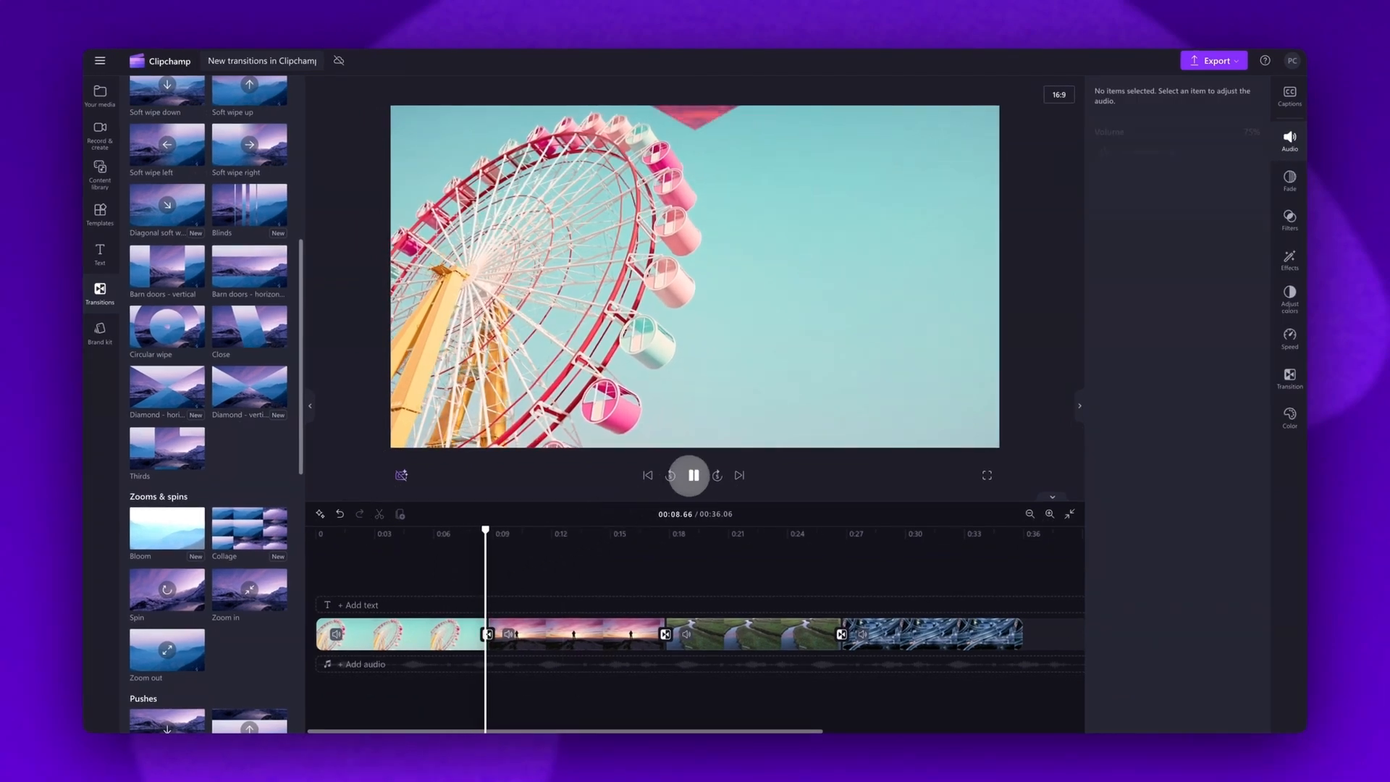
left_click(690, 475)
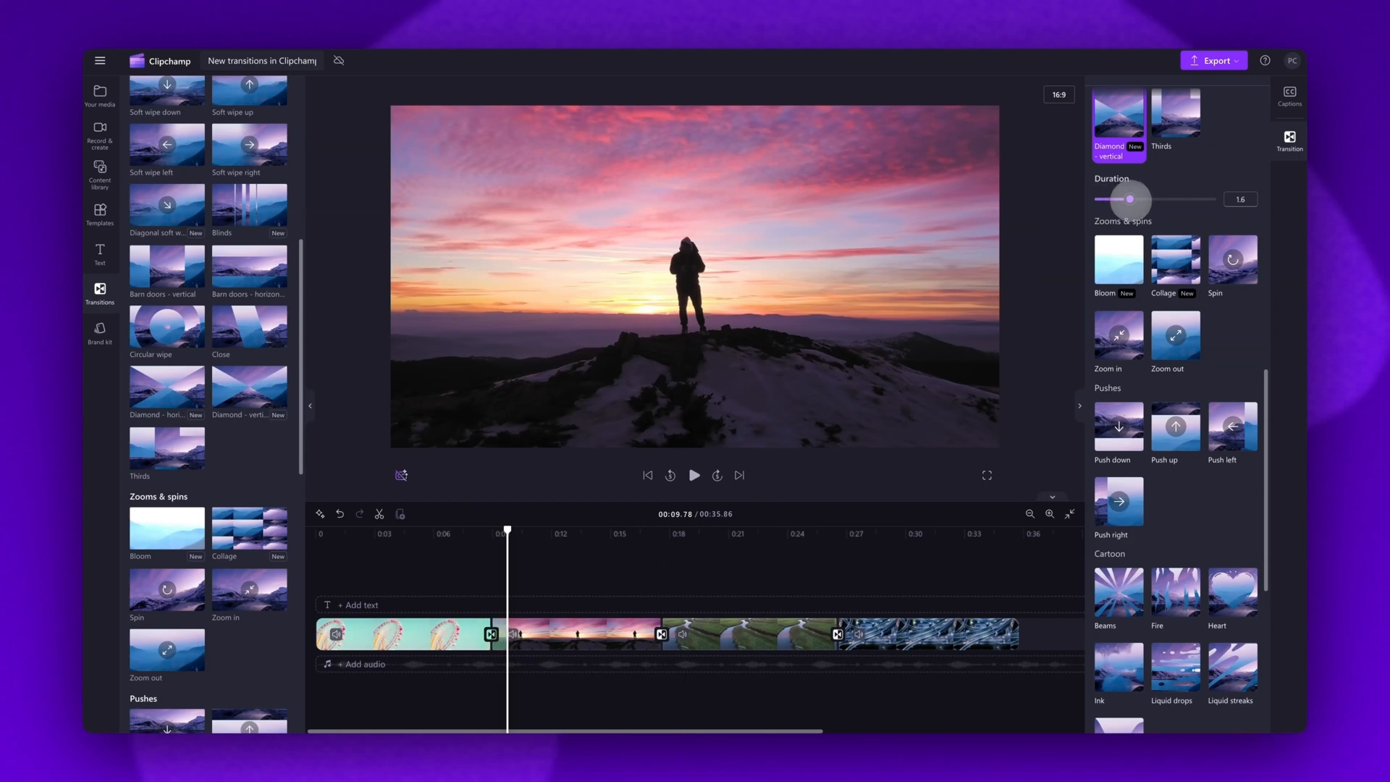
left_click(695, 475)
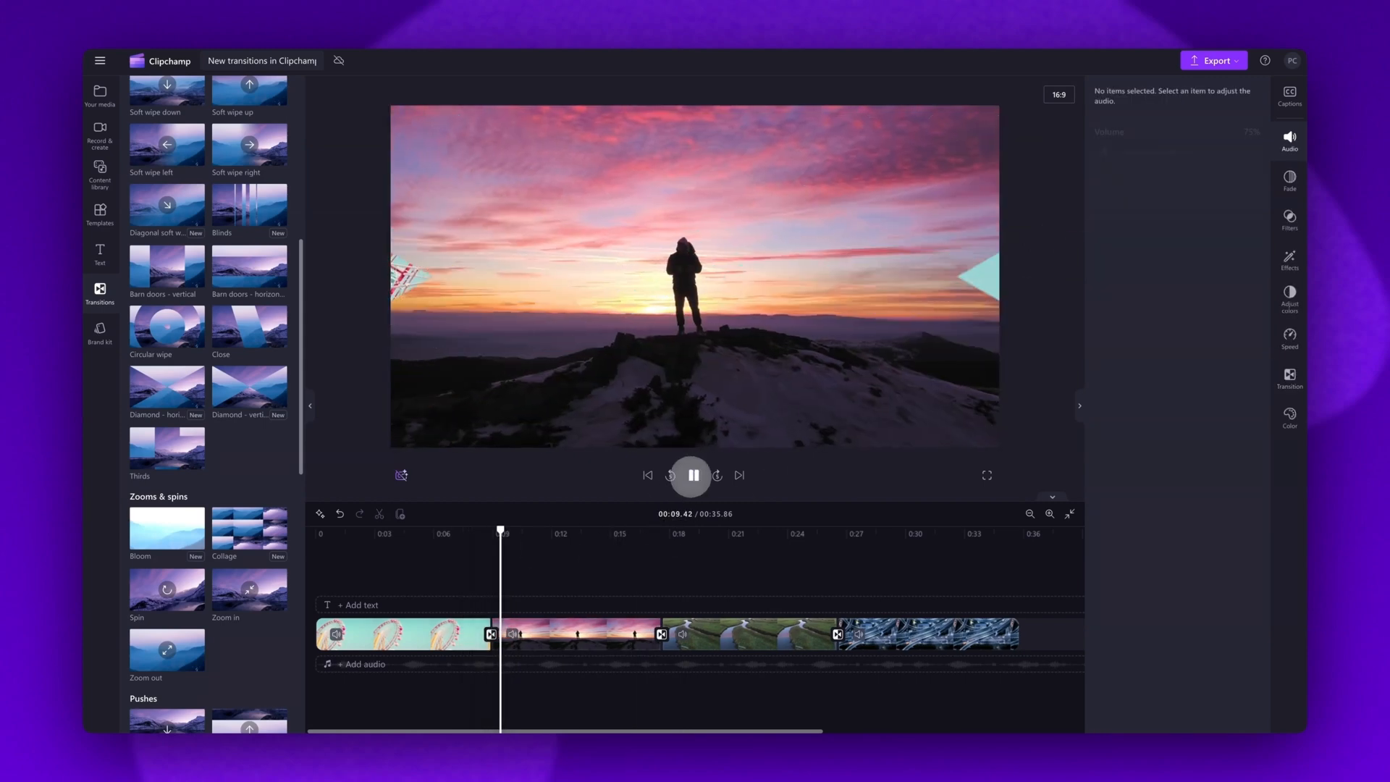
left_click(690, 475)
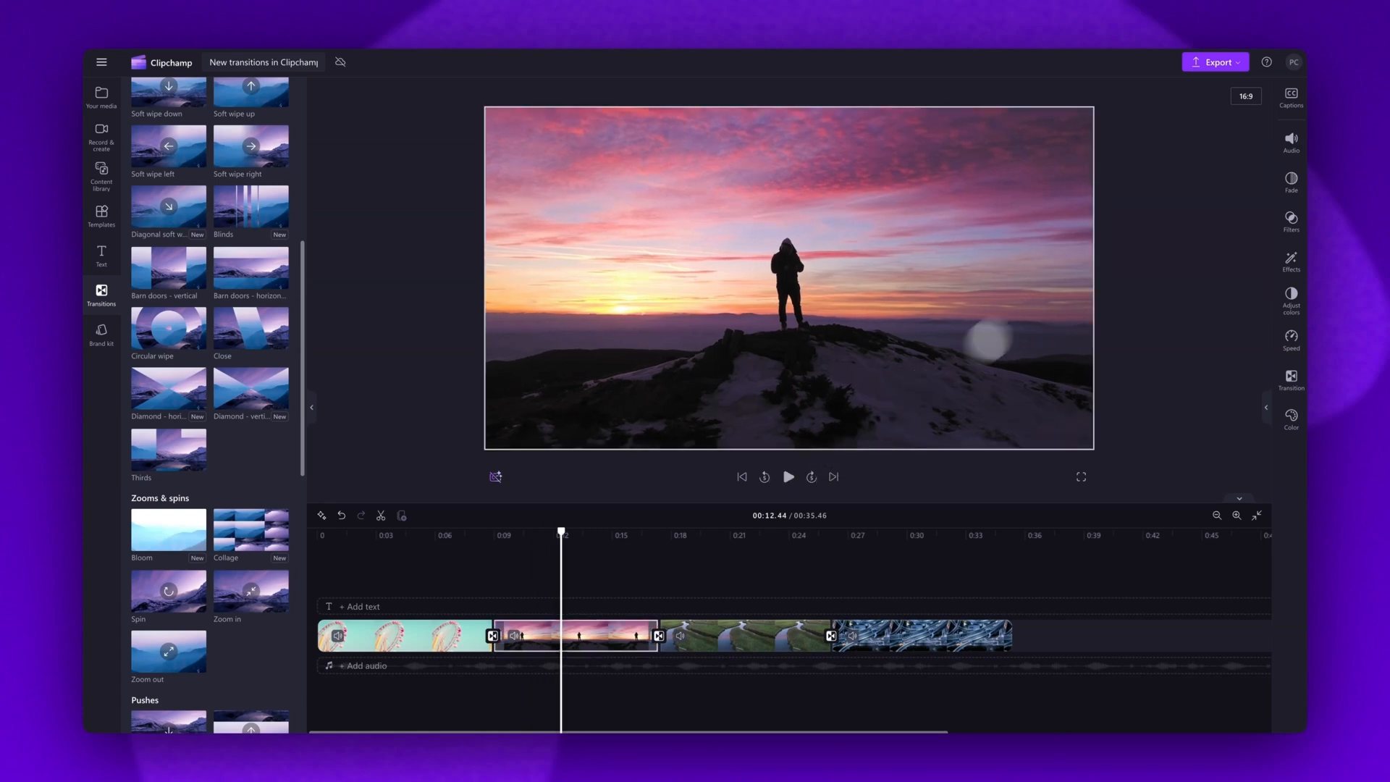
Step: Show the export quality choices, 480p to 4K and GIF, for the video
left_click(1216, 62)
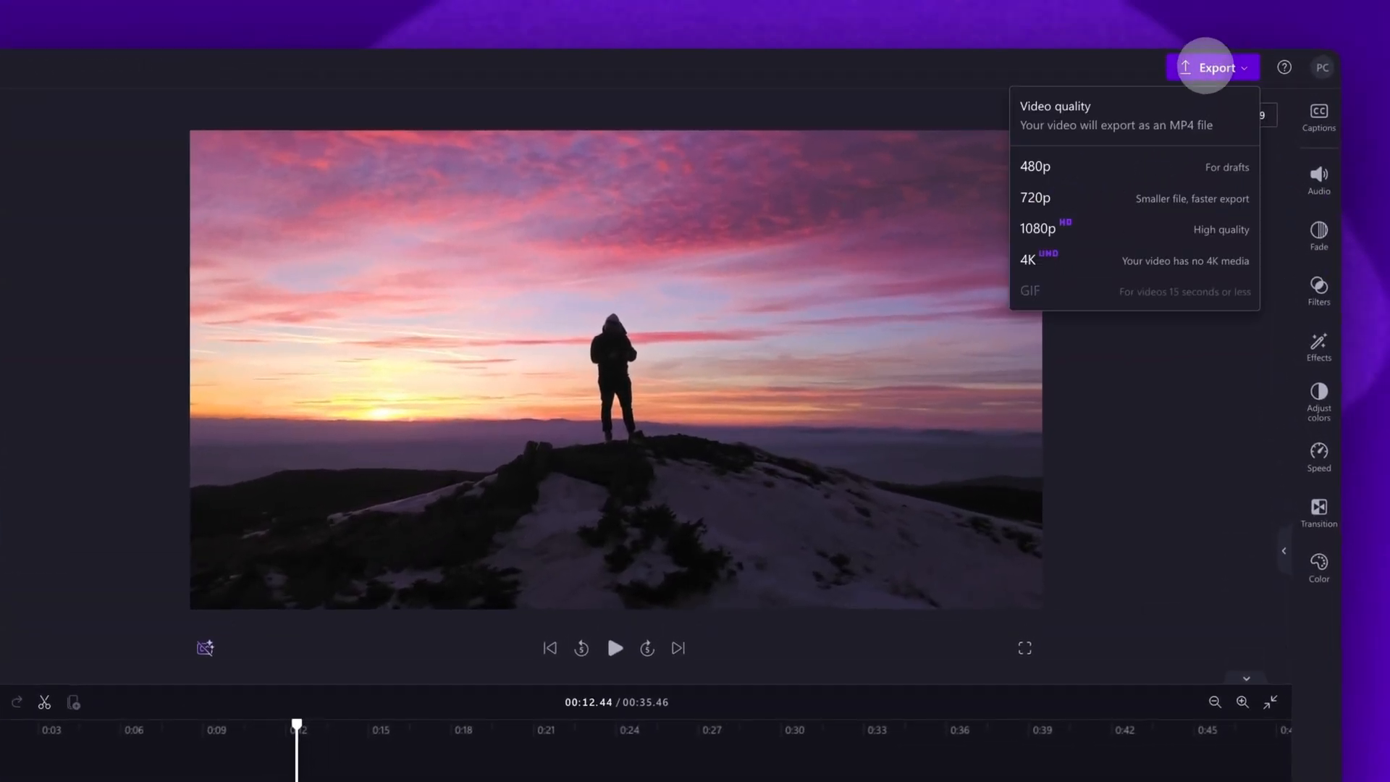